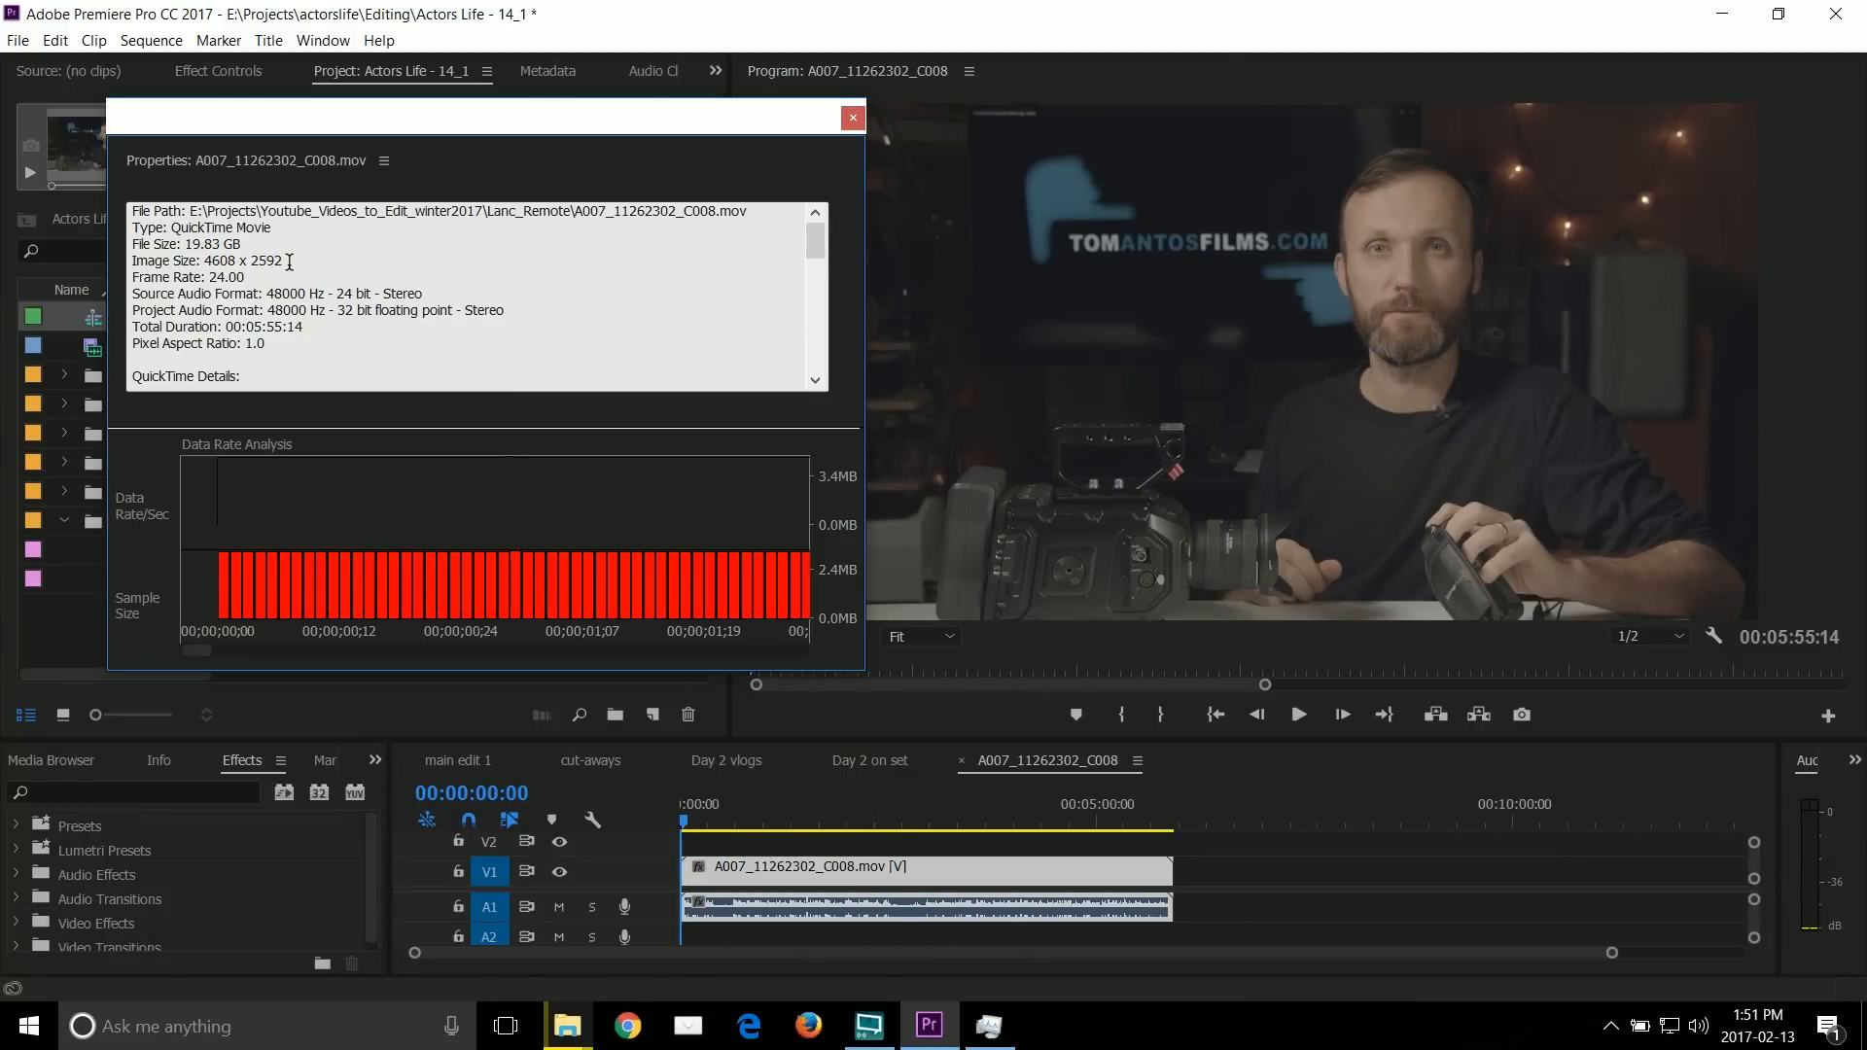
Step: Dismiss the clip properties, play further into the 4608×2592 A007 clip, and close the project
click(850, 116)
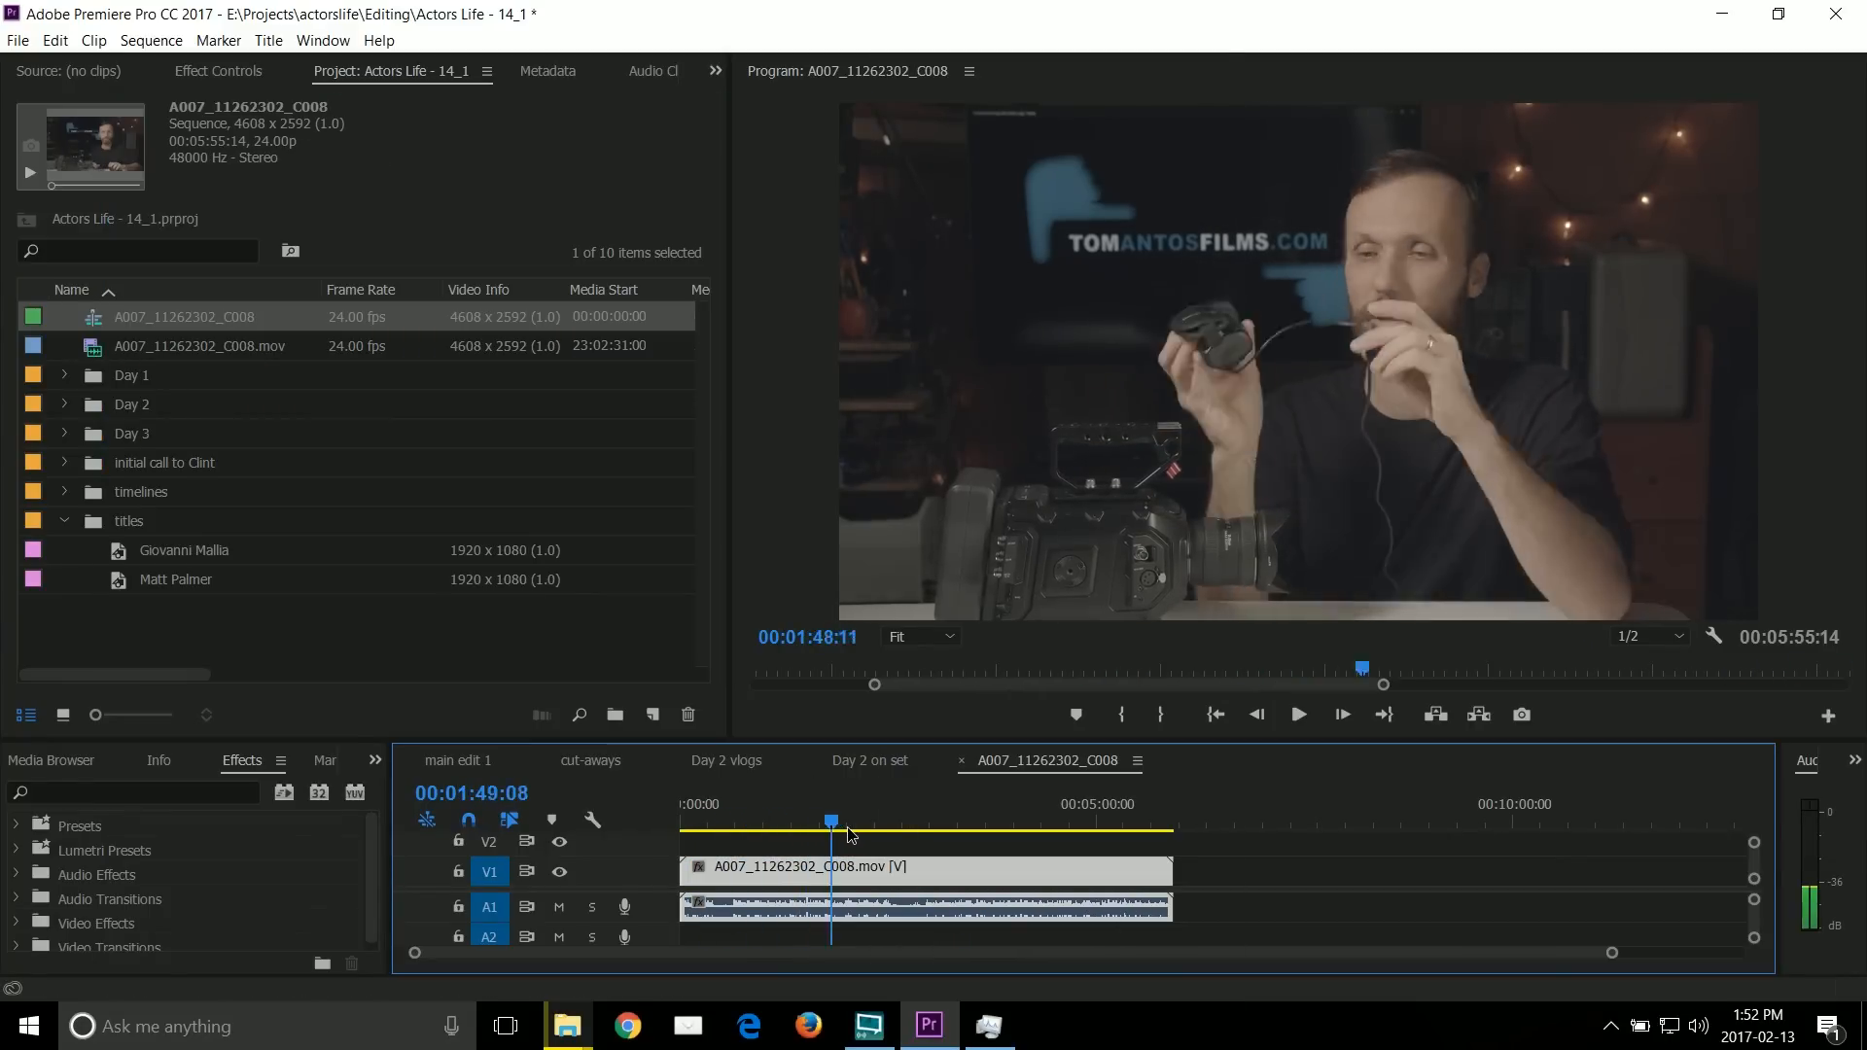
click(1296, 715)
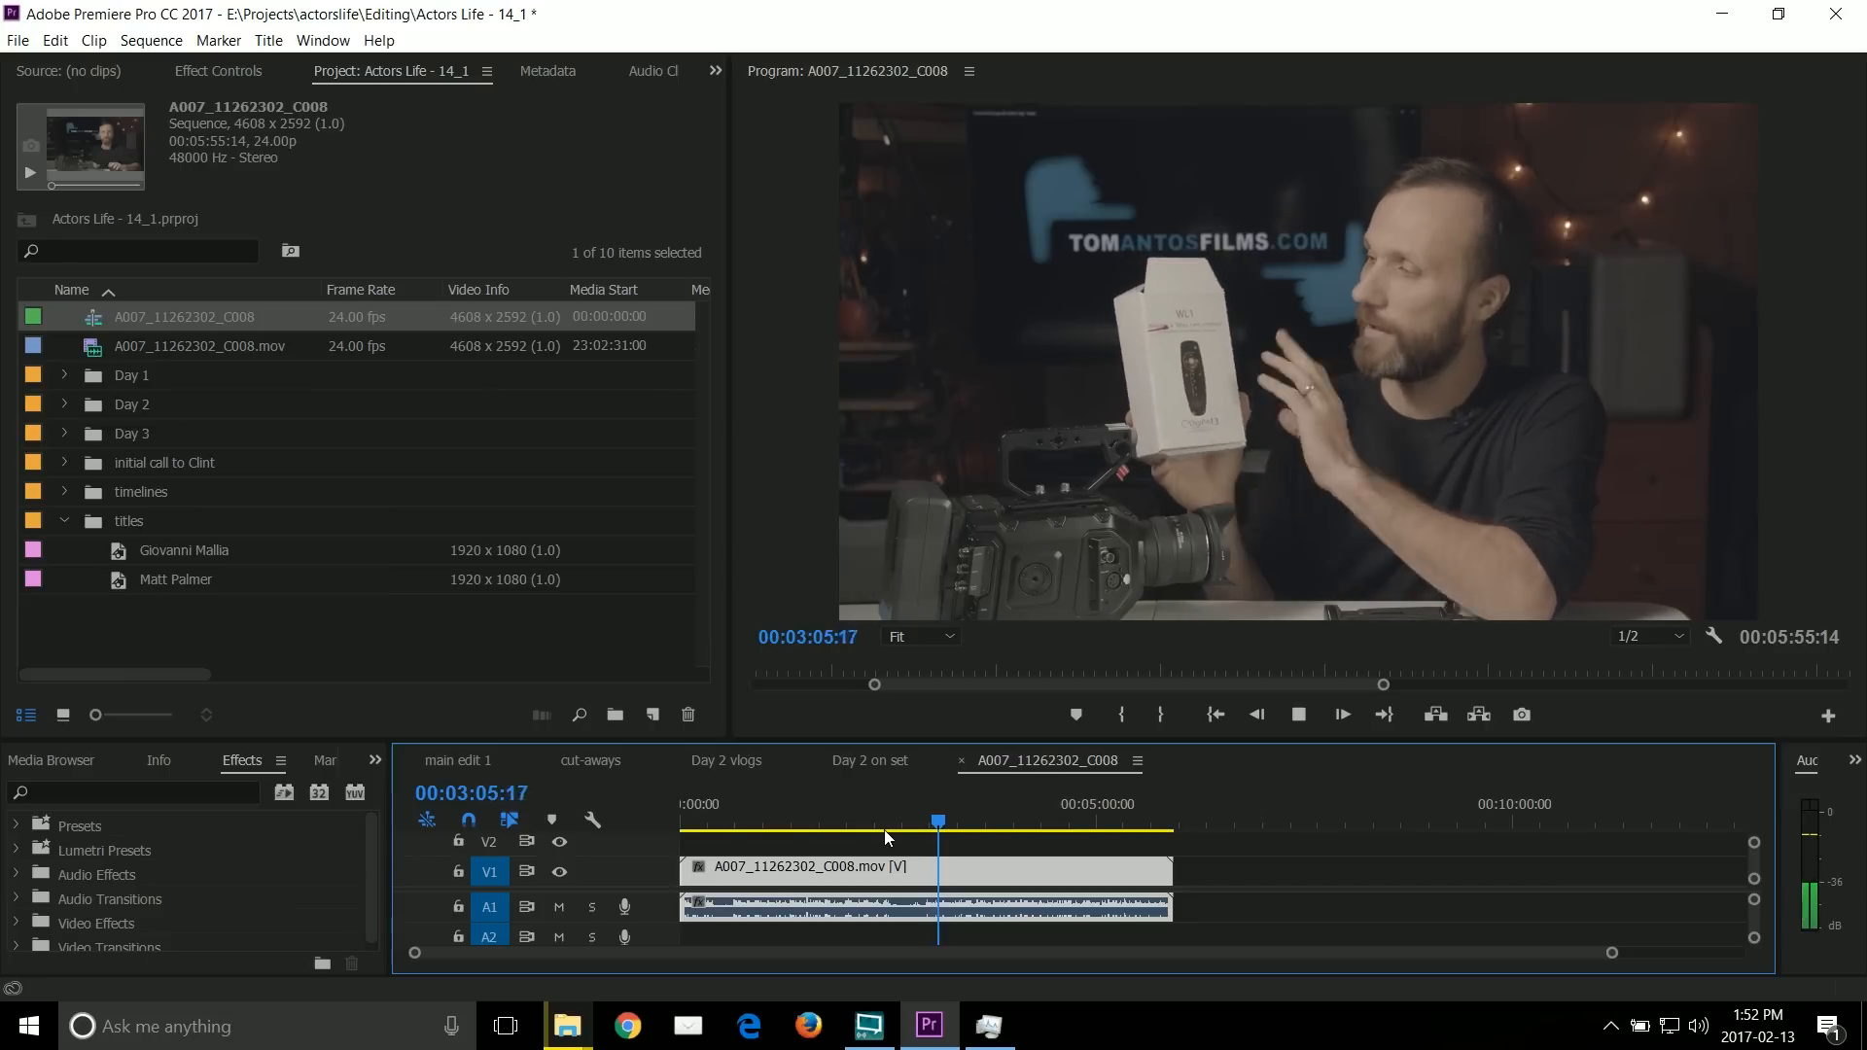
click(782, 821)
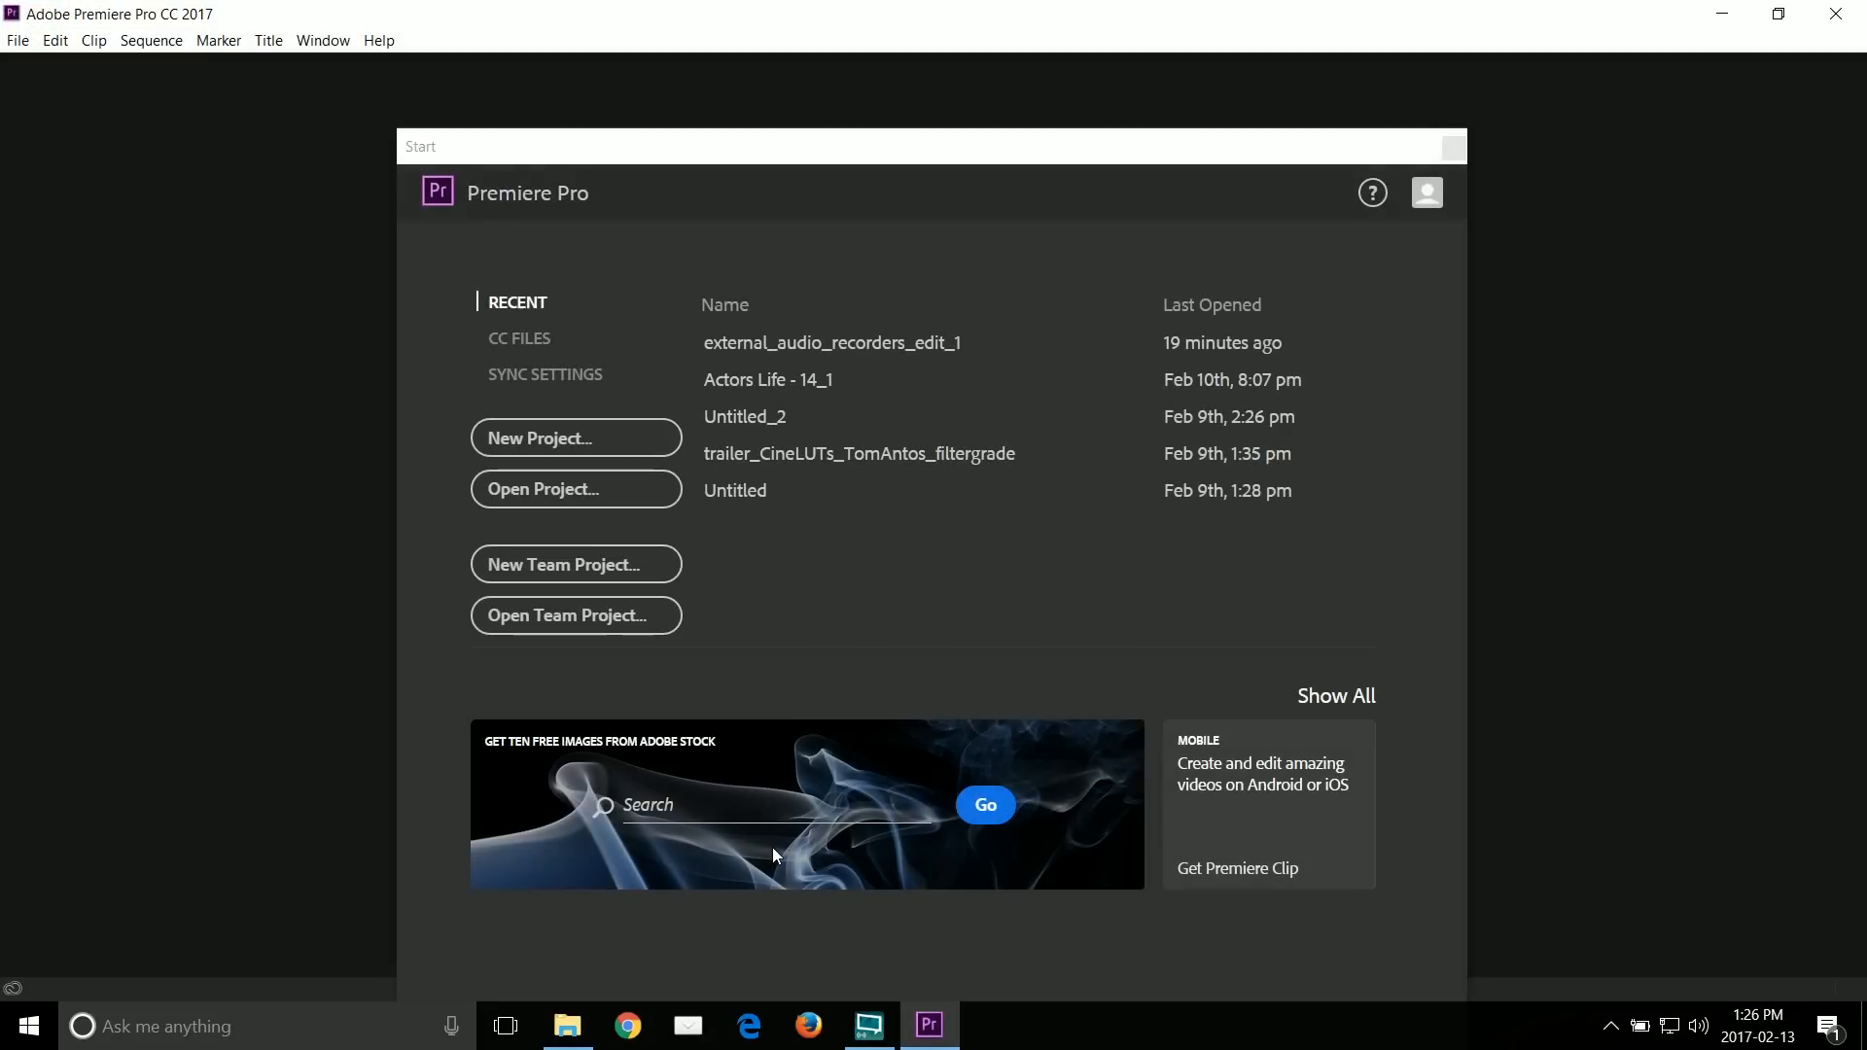
Step: Reopen the Actors Life - 14_1 project with its 3840x2160 MP4 sequence
click(574, 488)
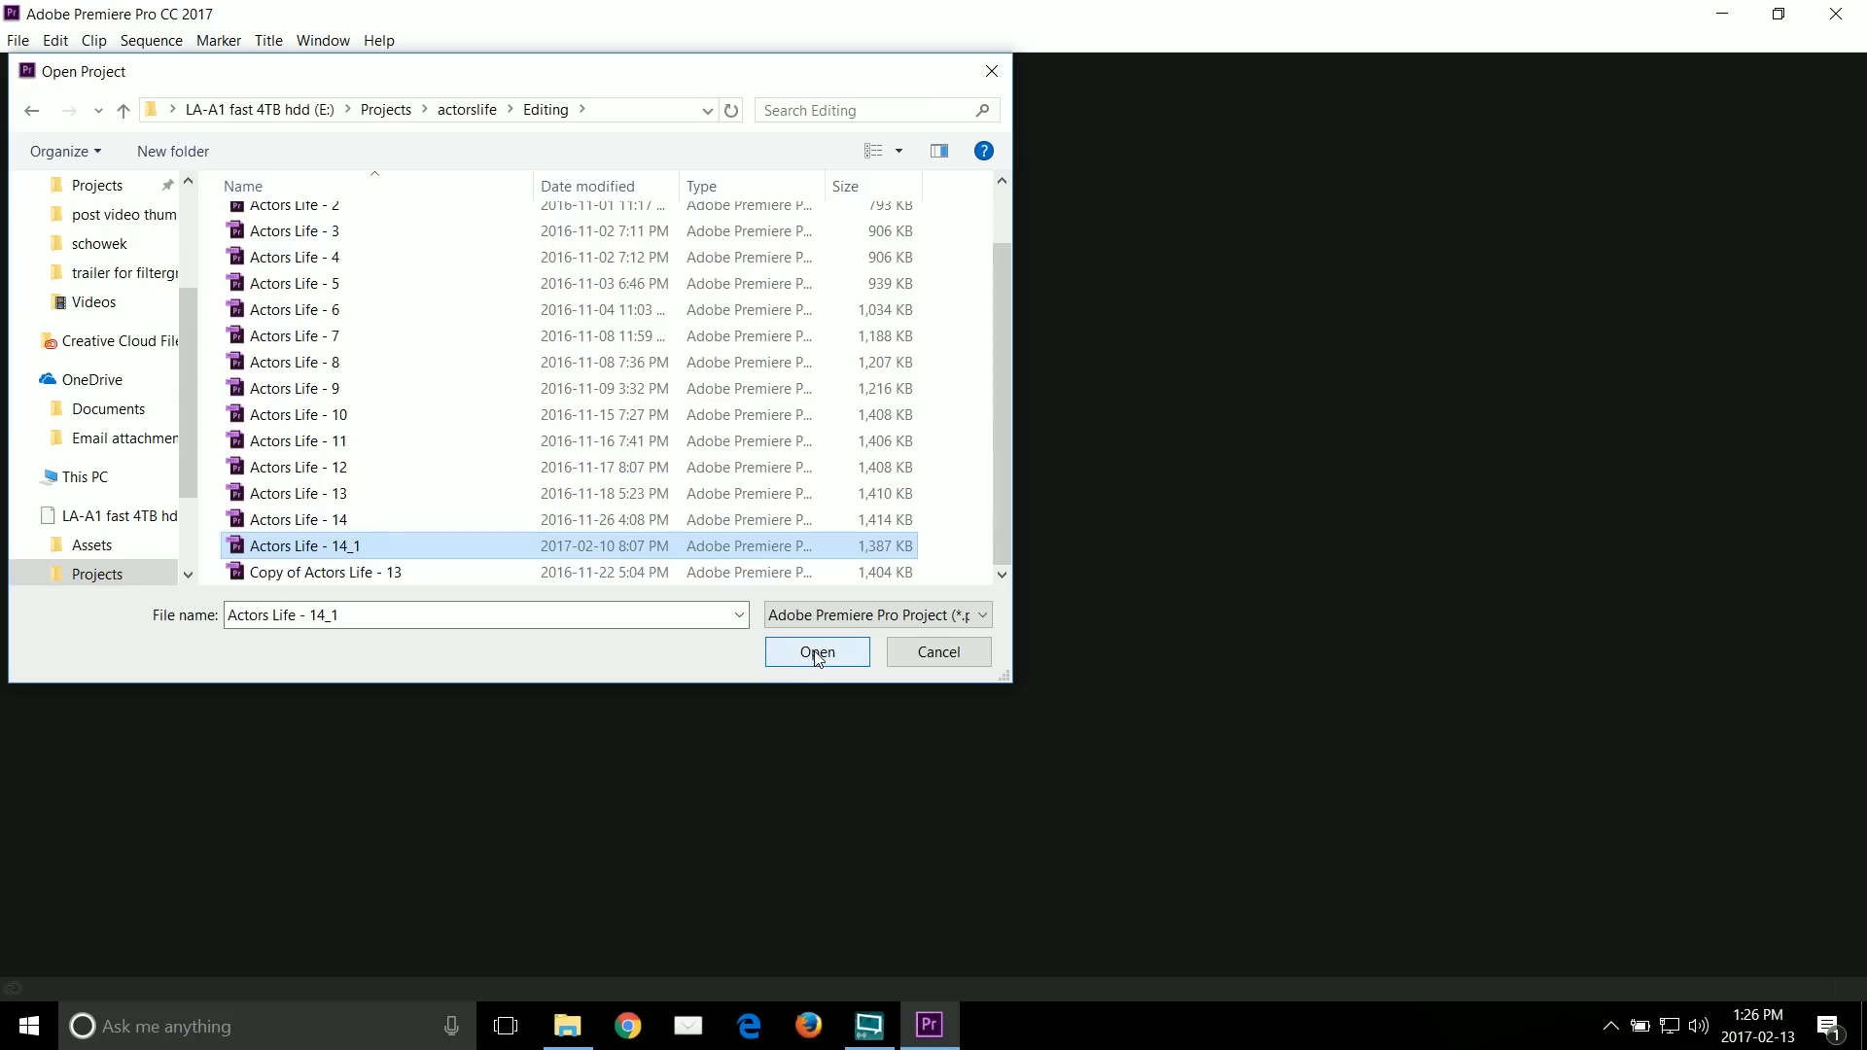
click(817, 652)
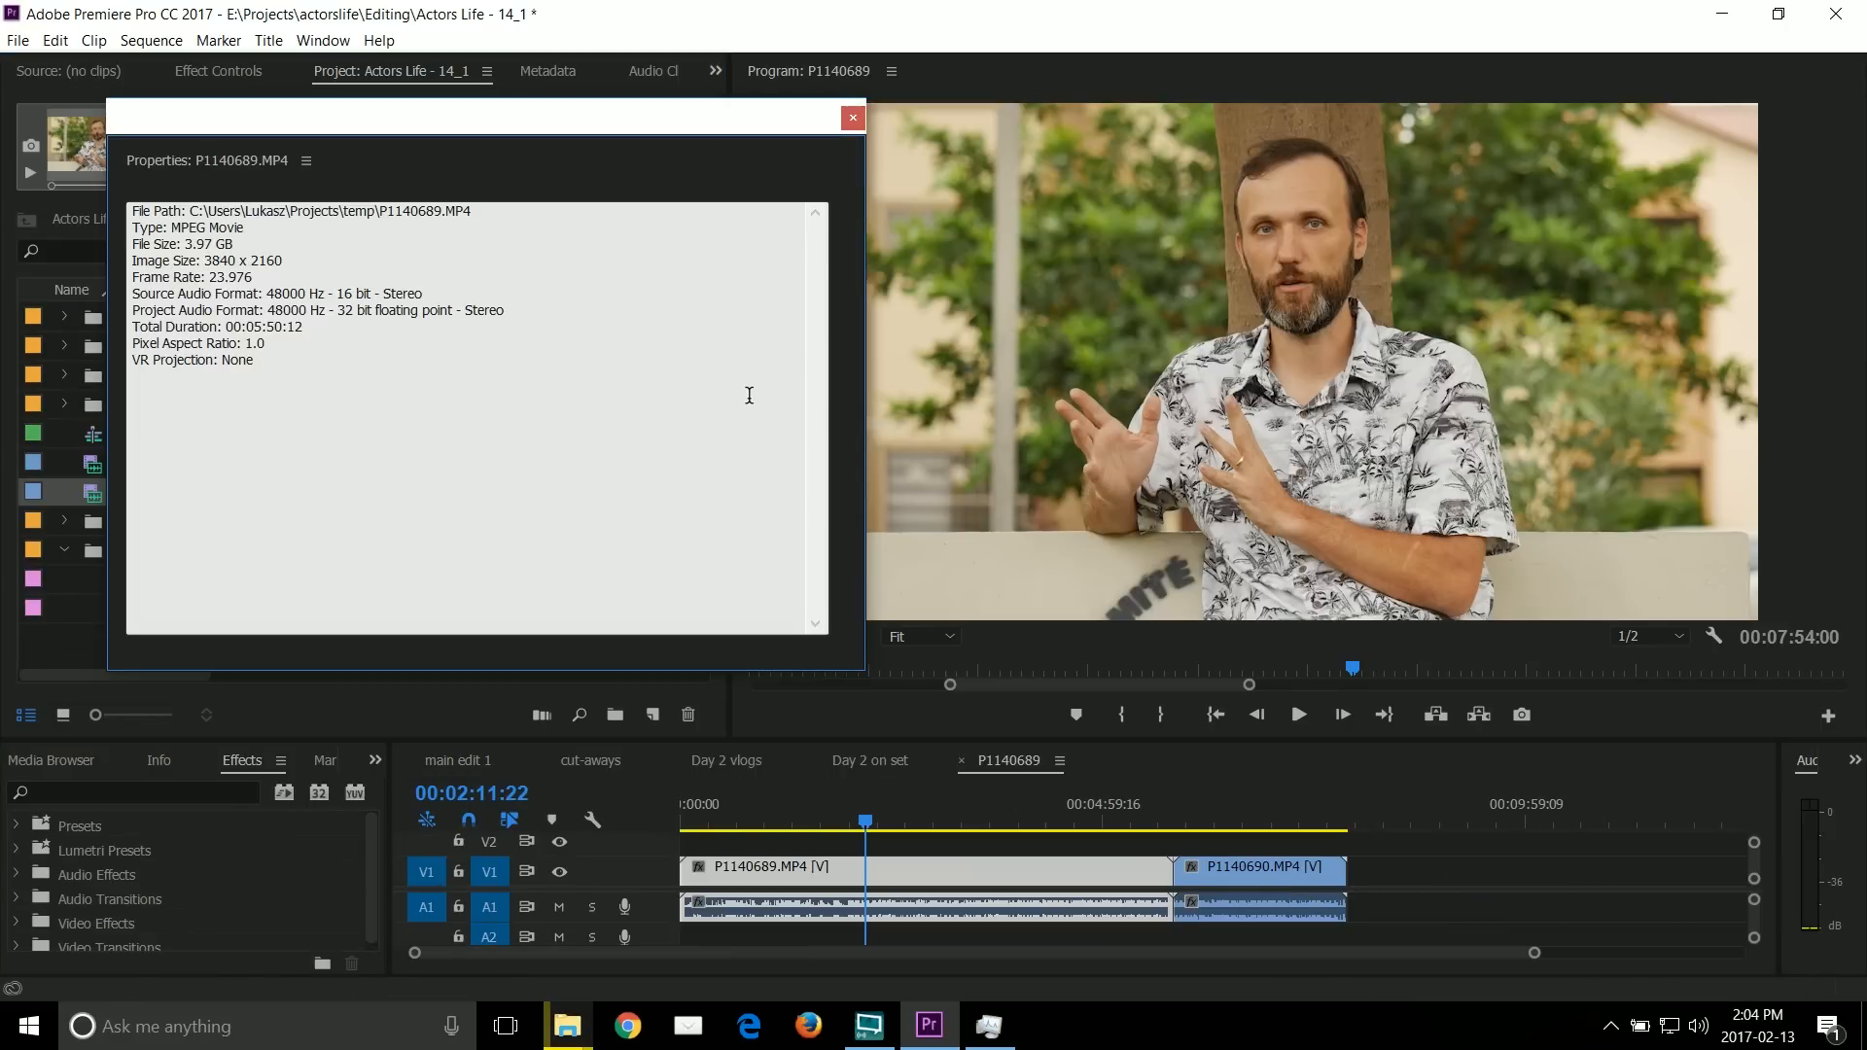
Step: Close the P1140689.MP4 properties window after reviewing its size, resolution and frame rate
click(852, 117)
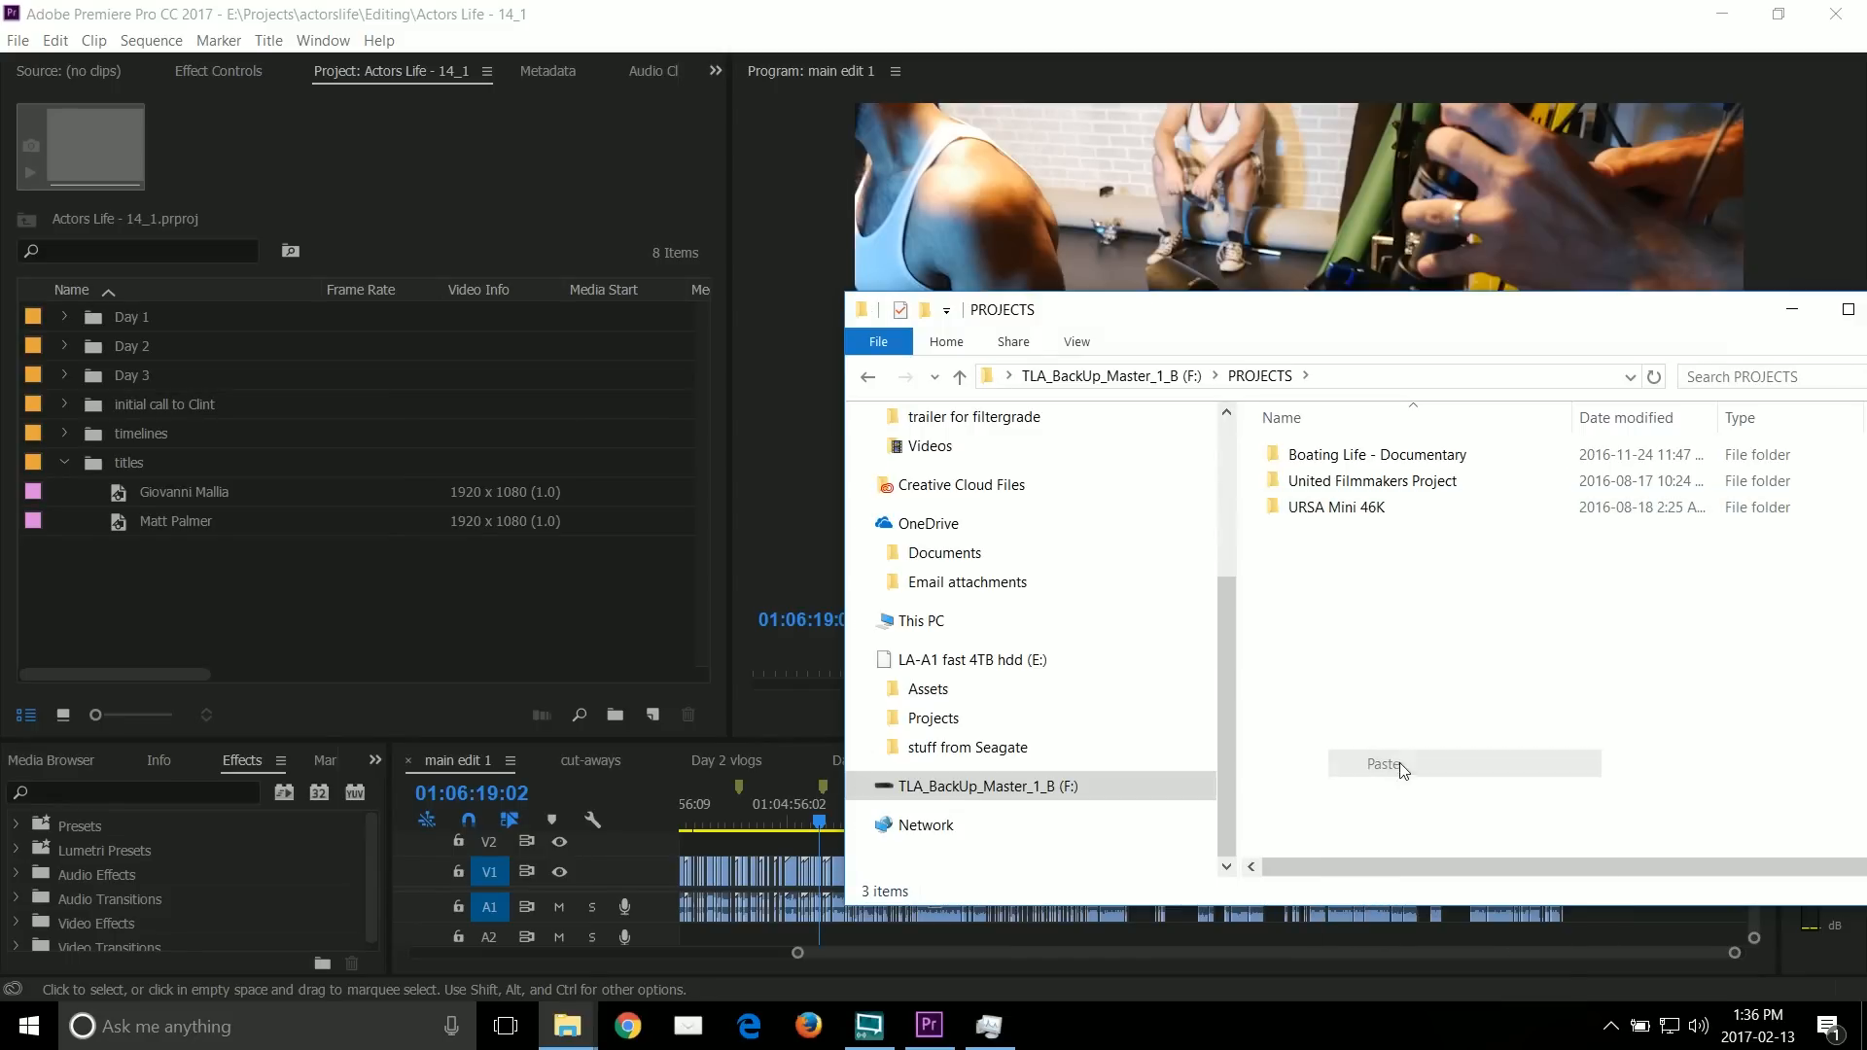
Step: Paste the project files (1,305 items, 441 GB) into drive F:'s PROJECTS folder
click(1384, 763)
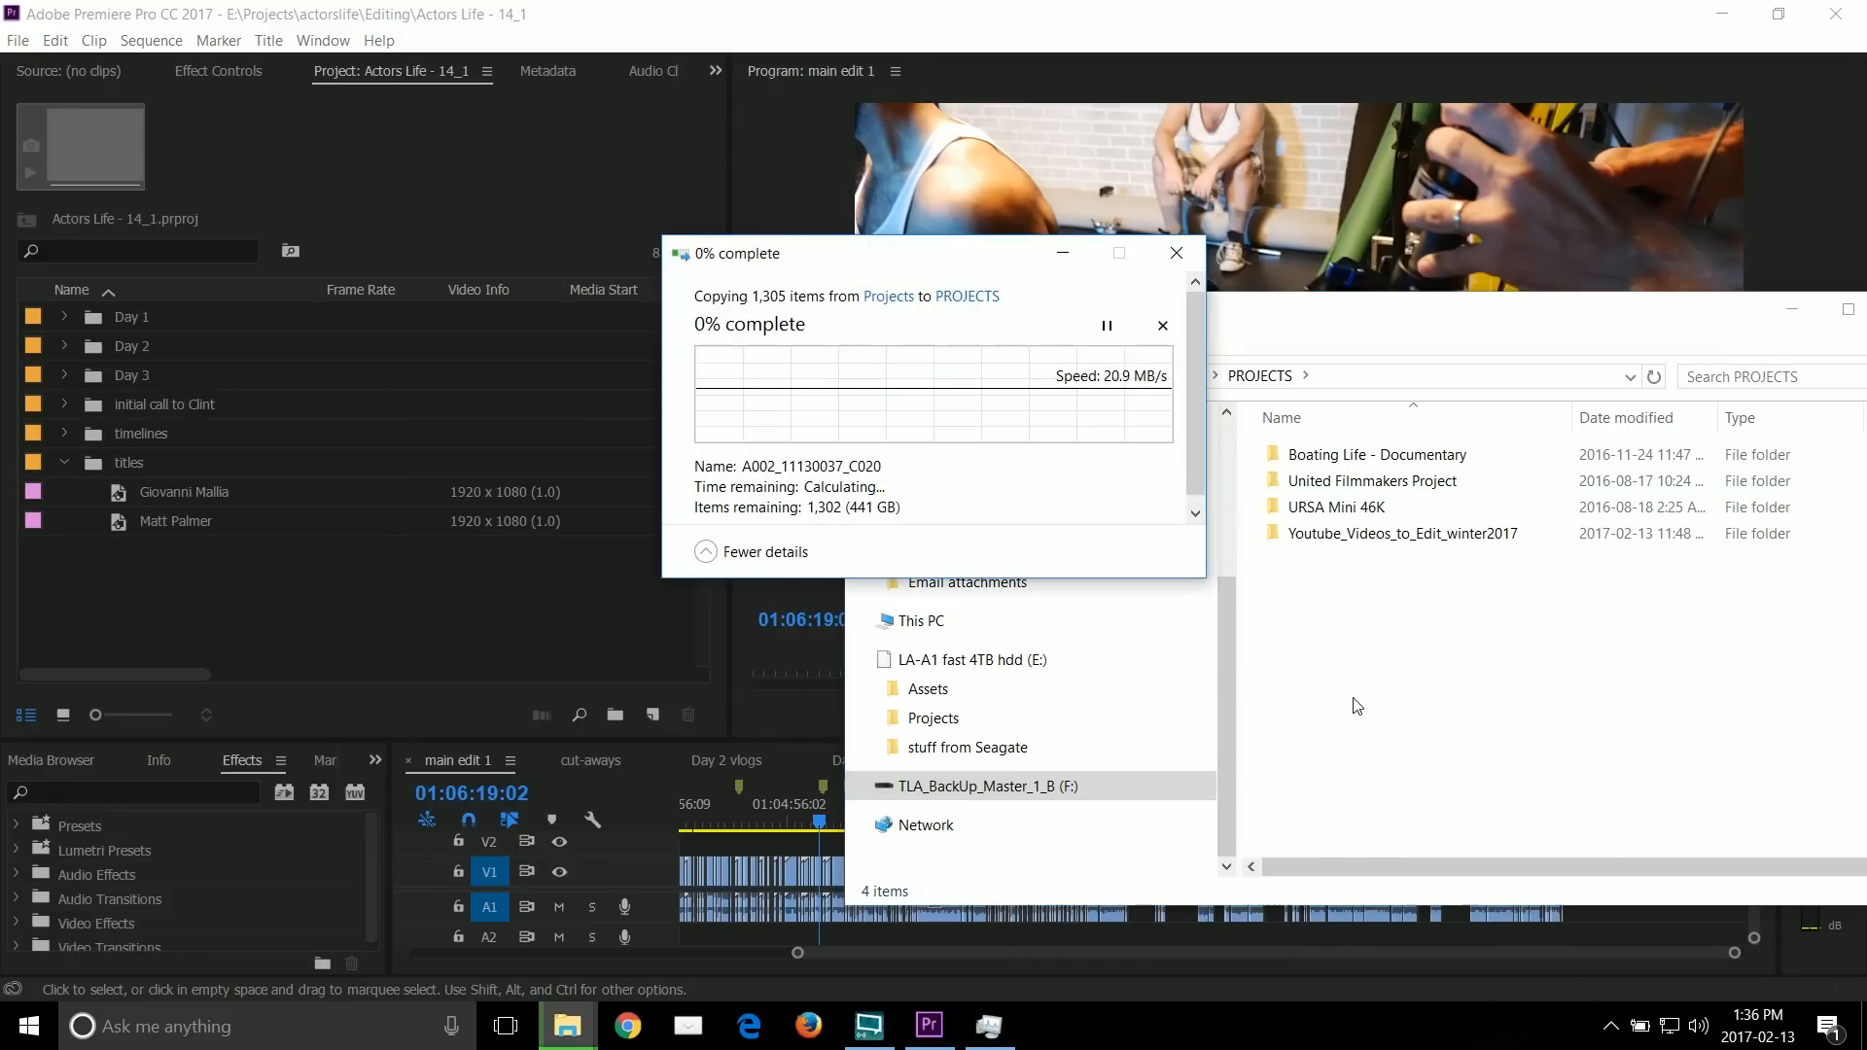
mouse_move(1034, 568)
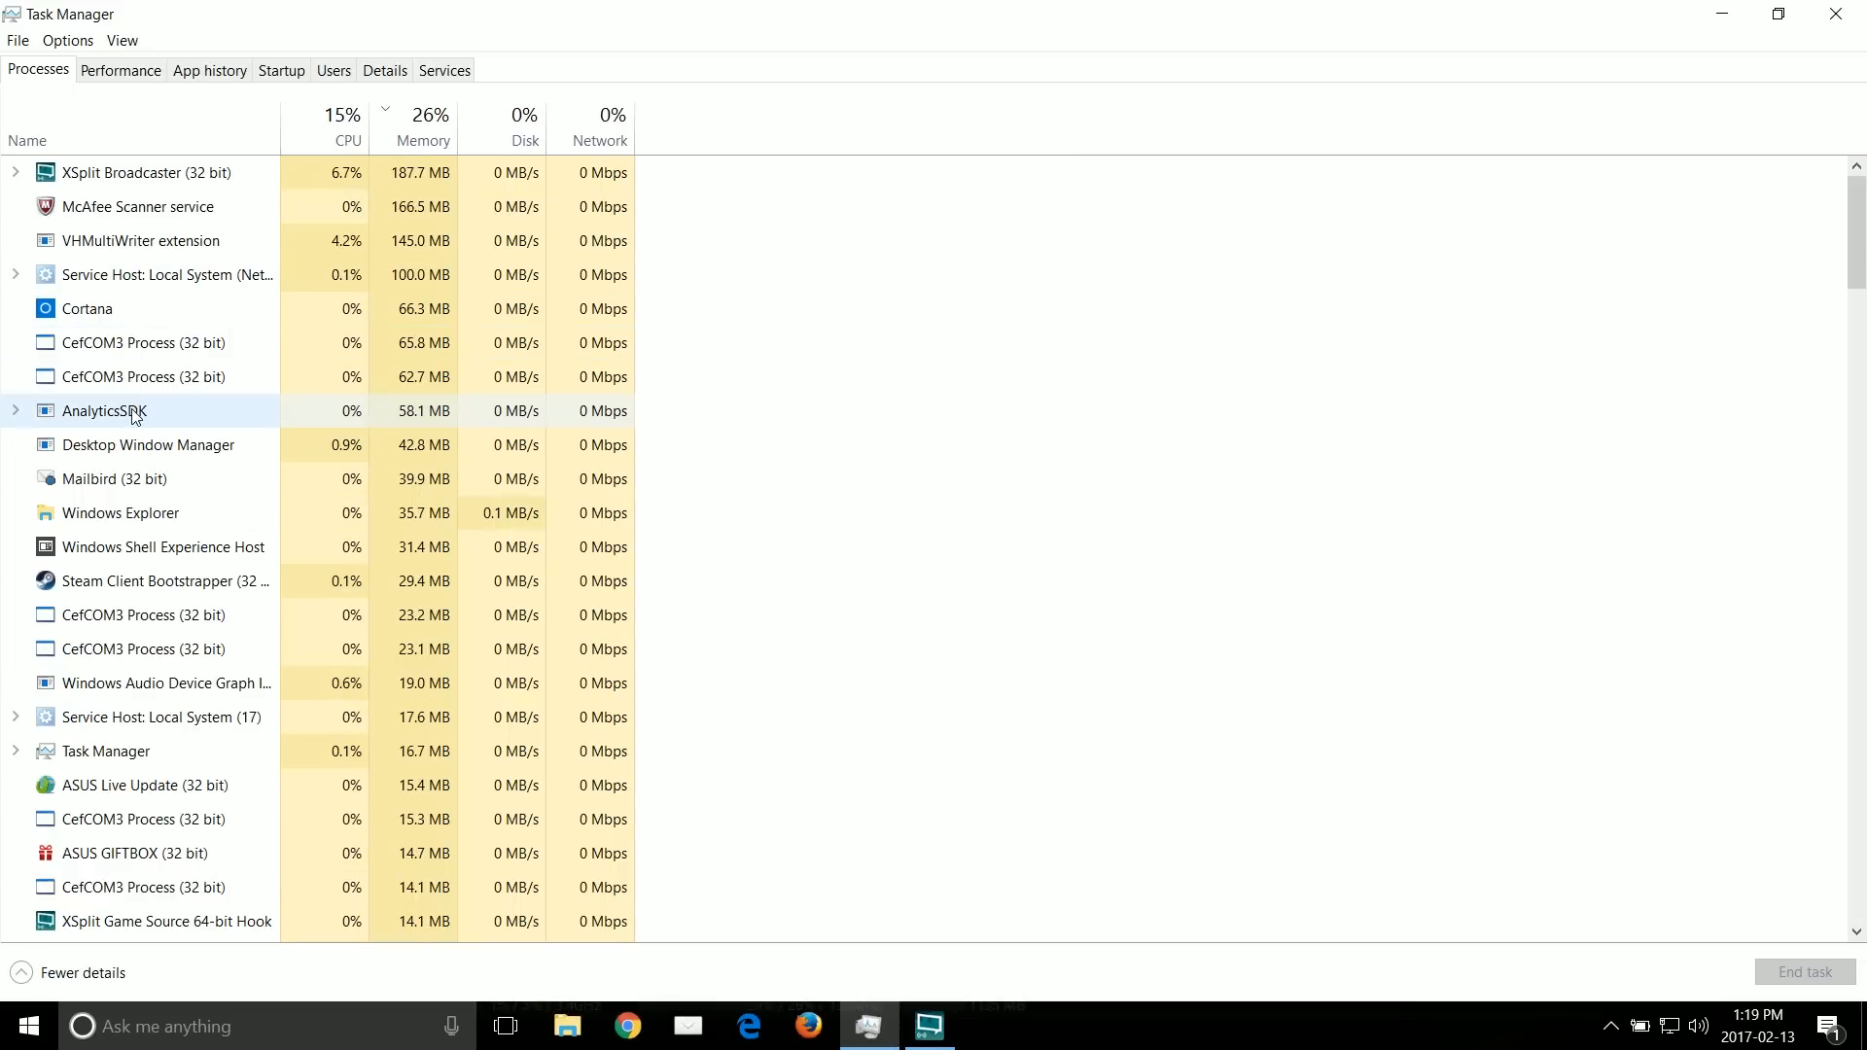
Step: Check AnalyticsSDK's file properties (McAfee McClientAnalytics), then view the CPU performance graphs
right_click(103, 411)
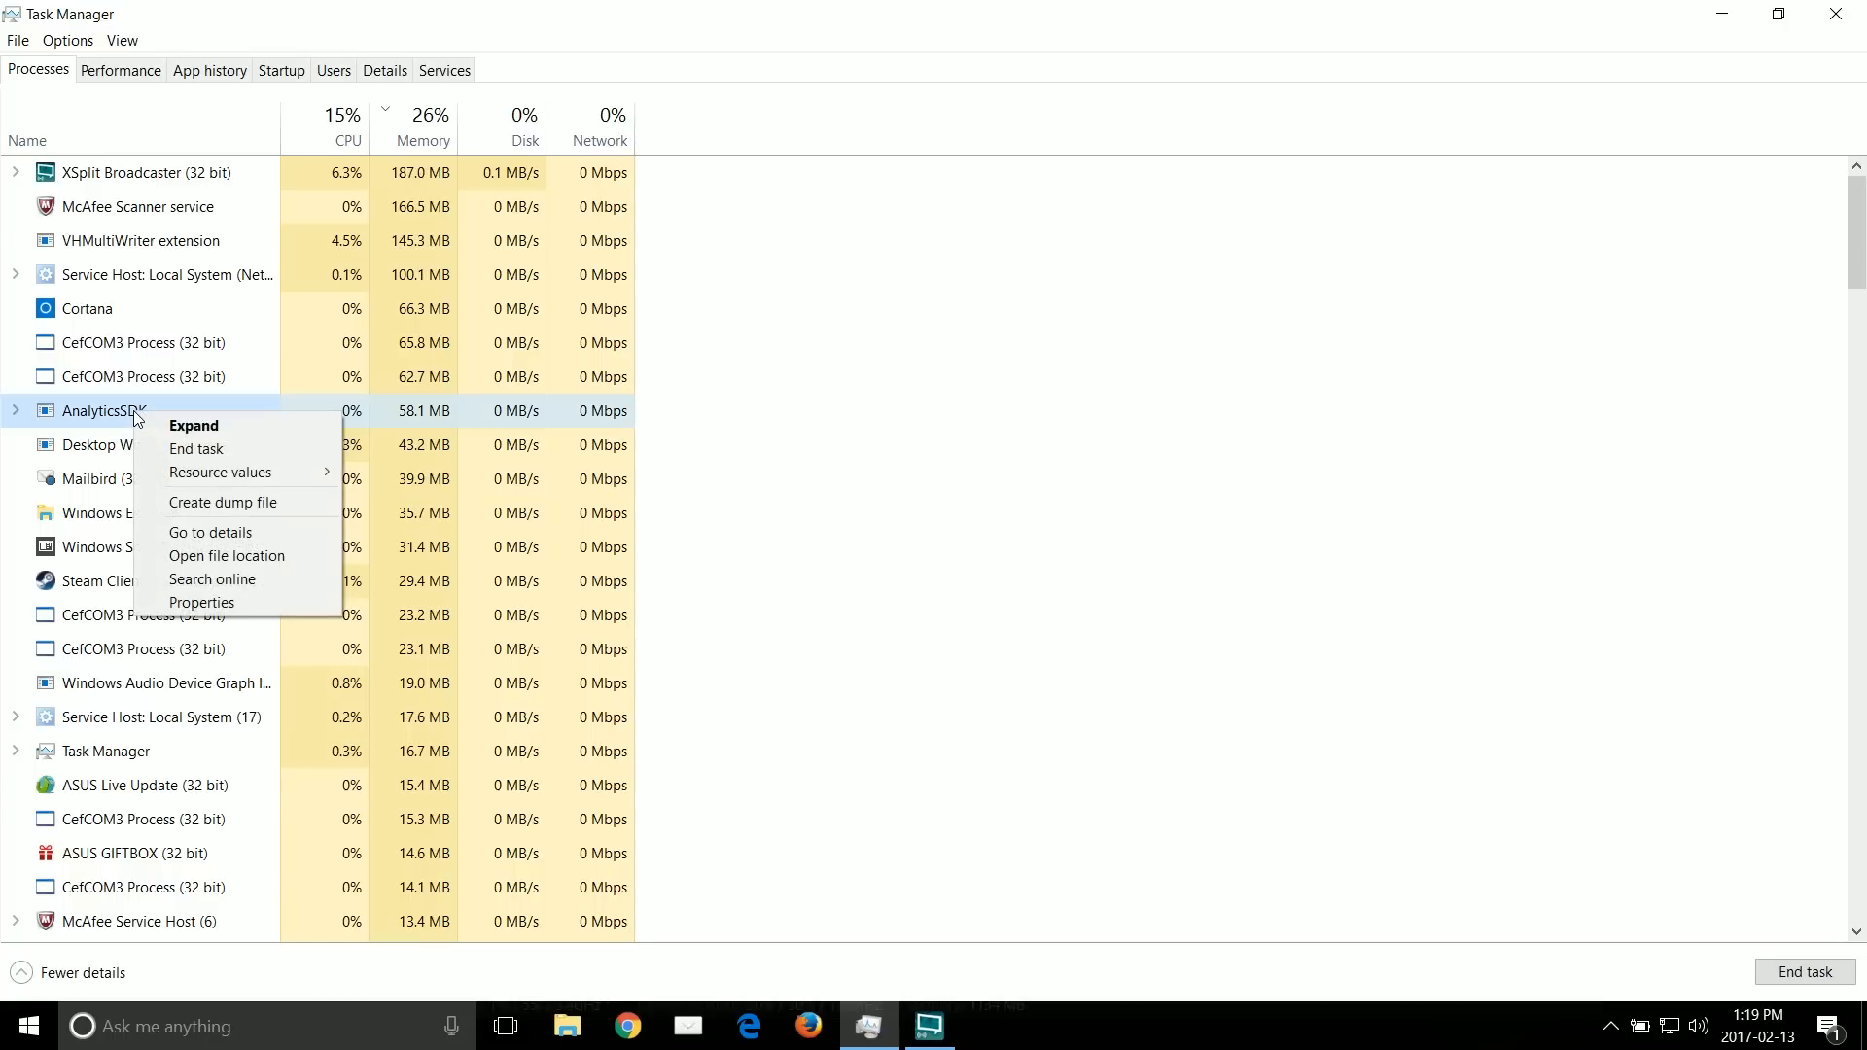
mouse_move(197, 450)
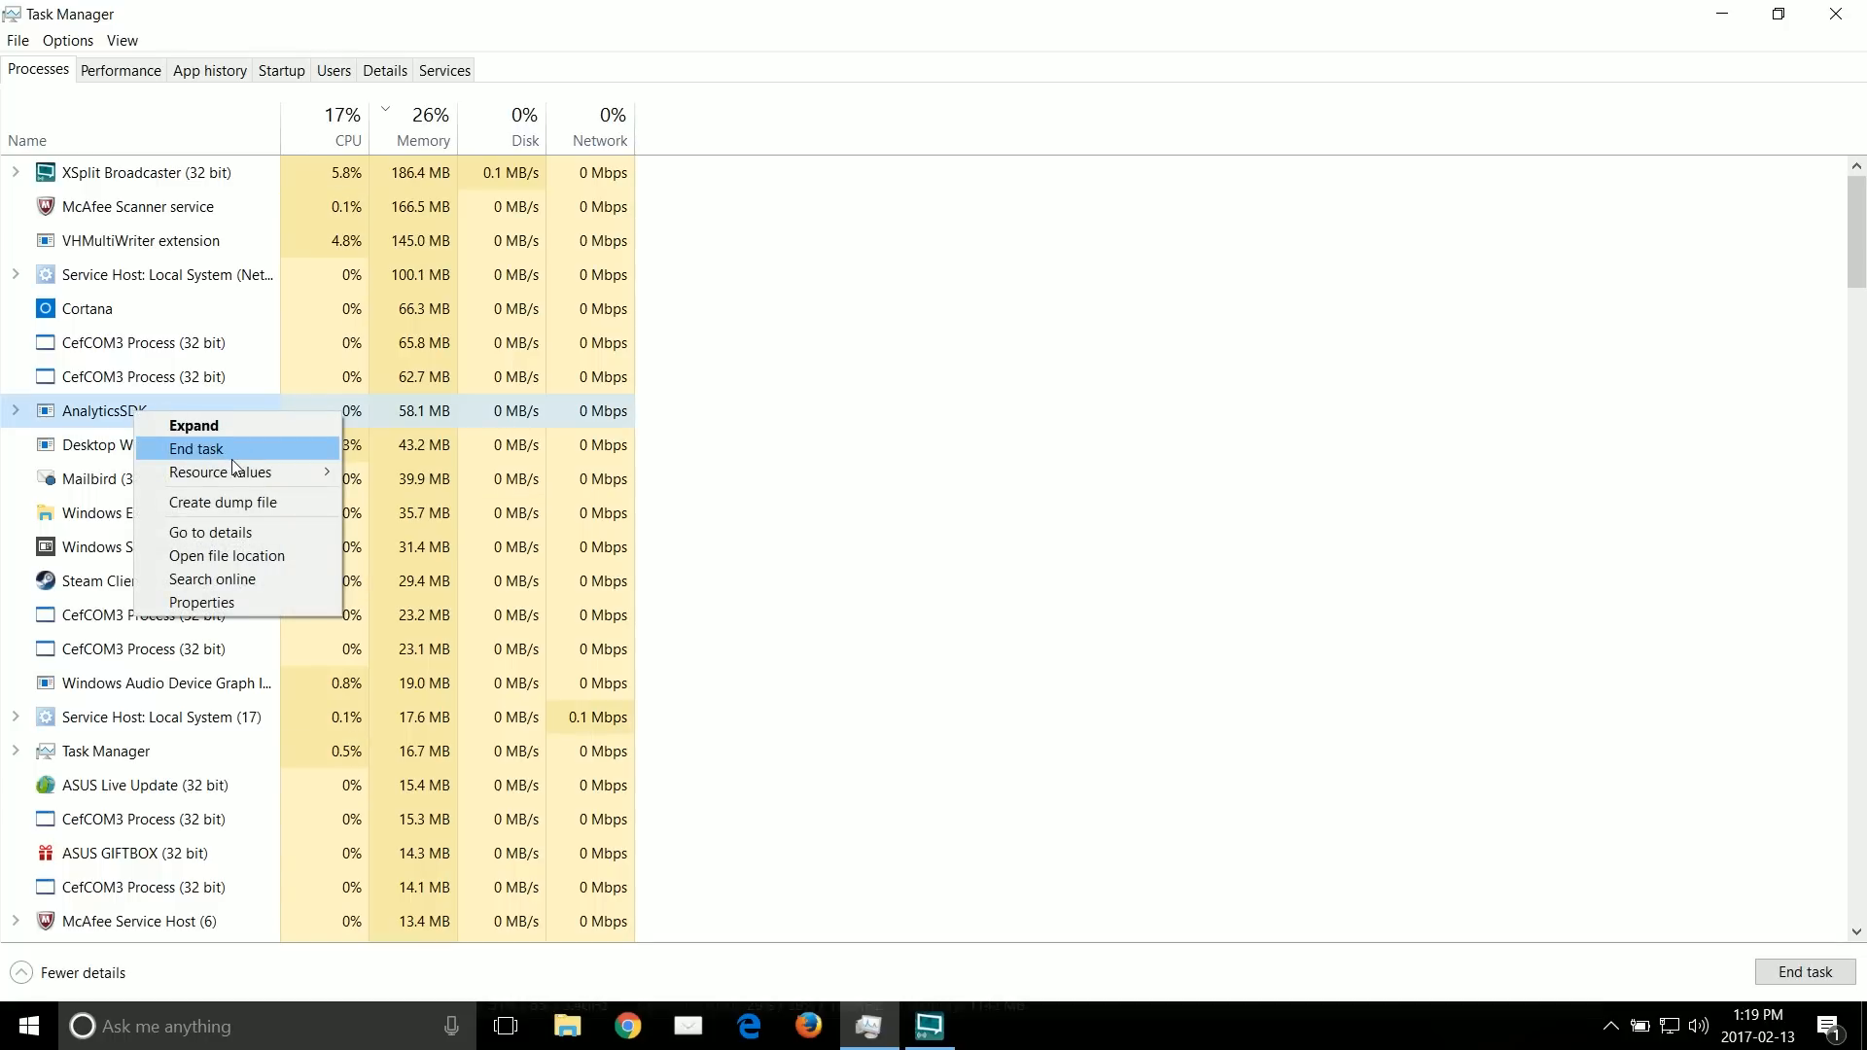
click(201, 603)
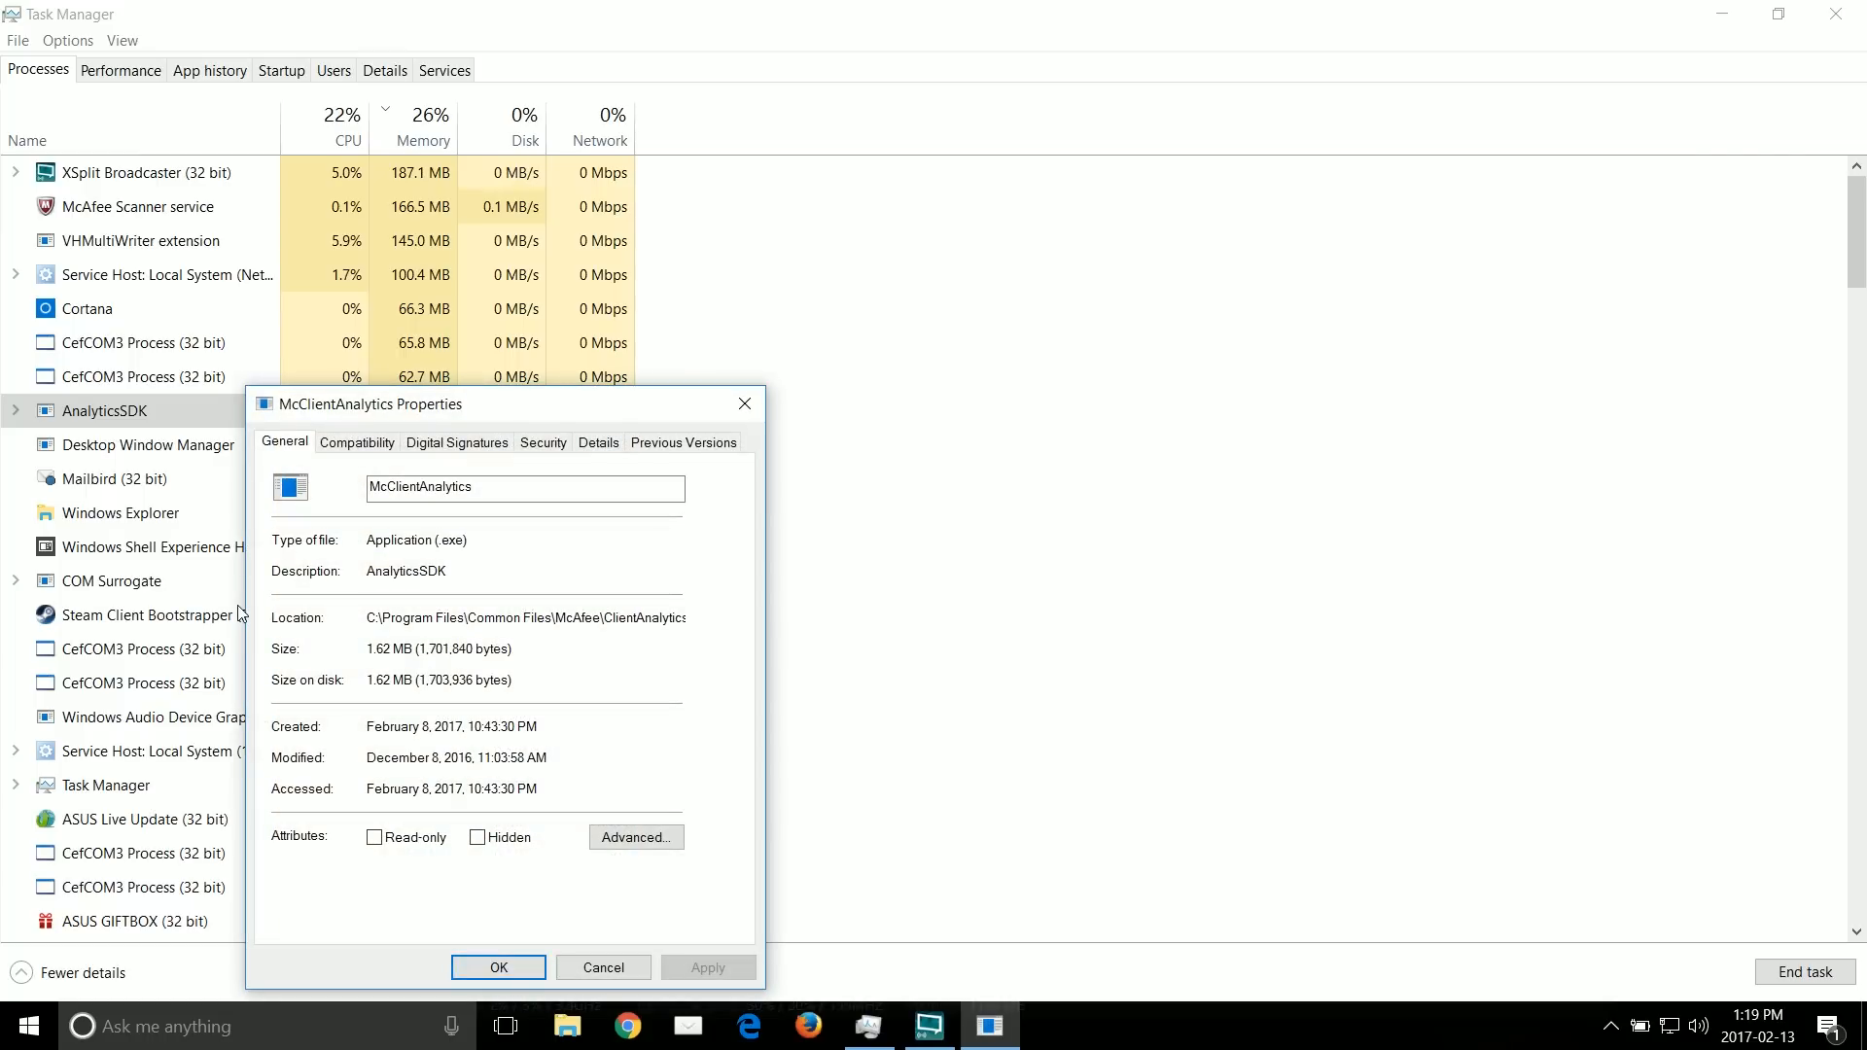
double_click(573, 616)
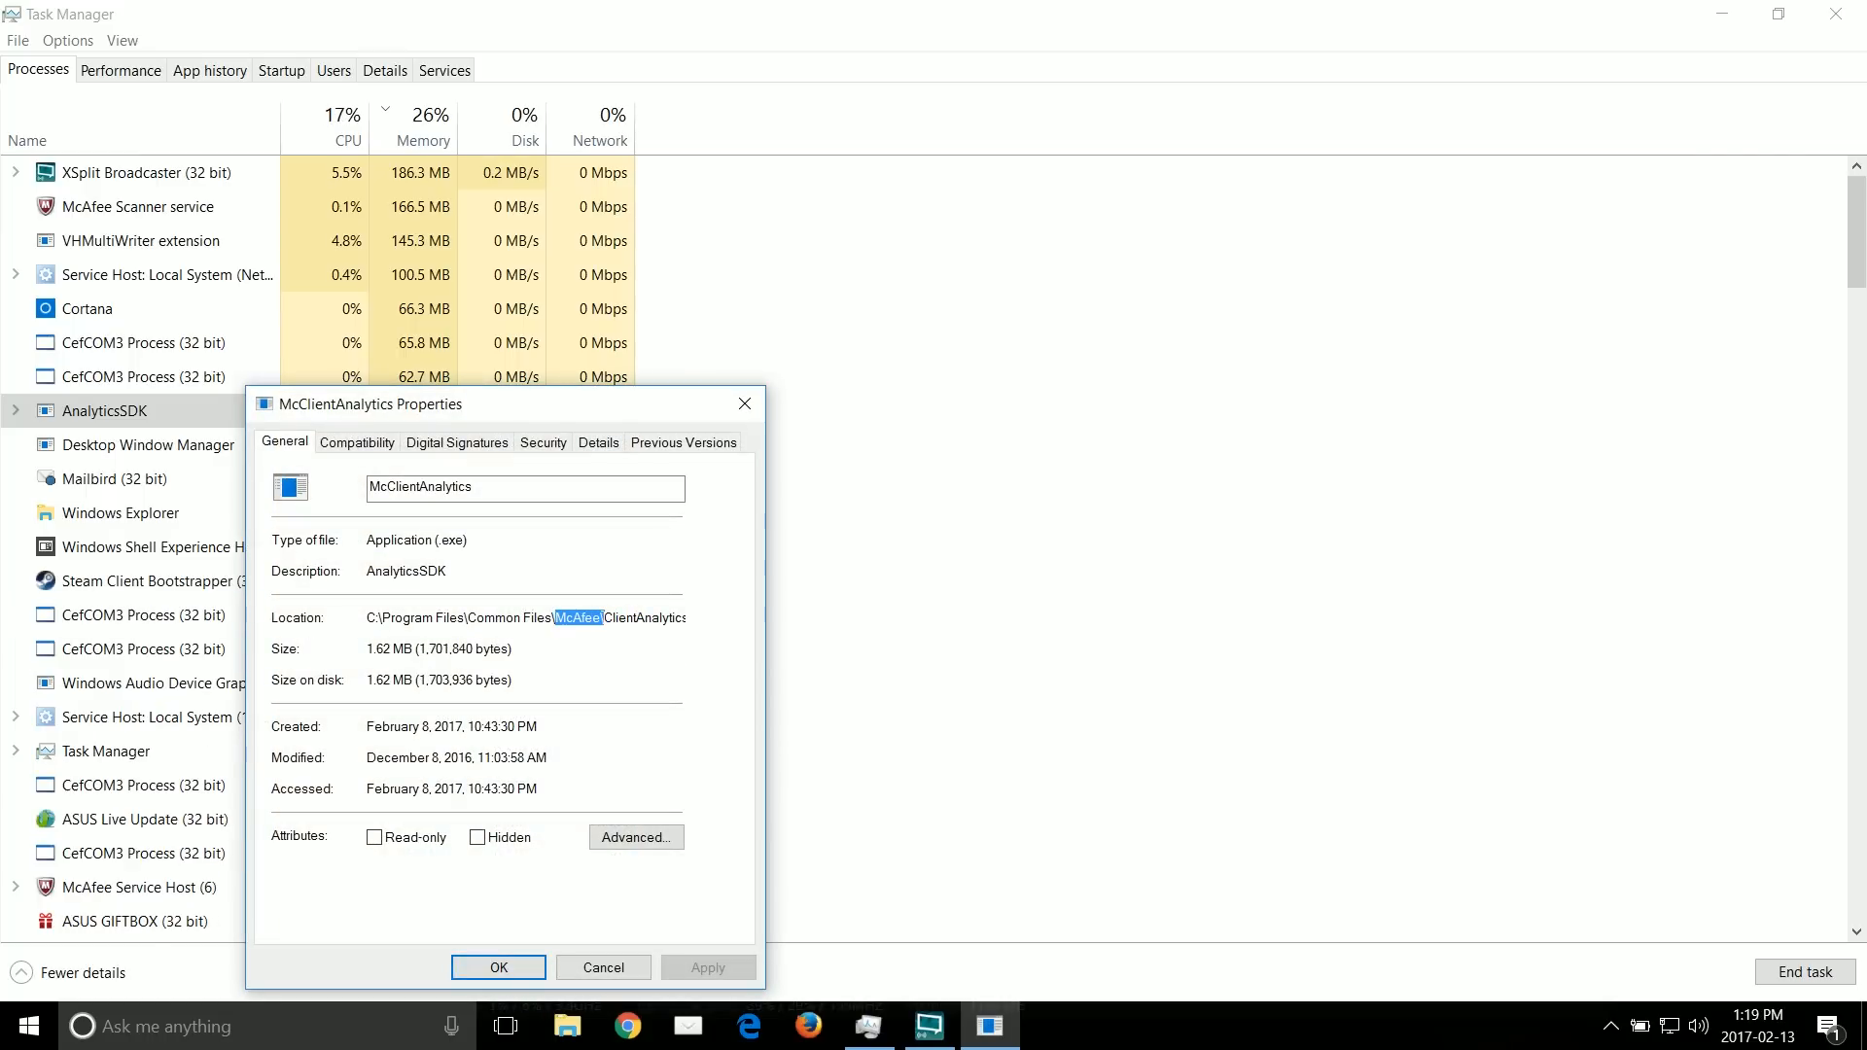
click(120, 70)
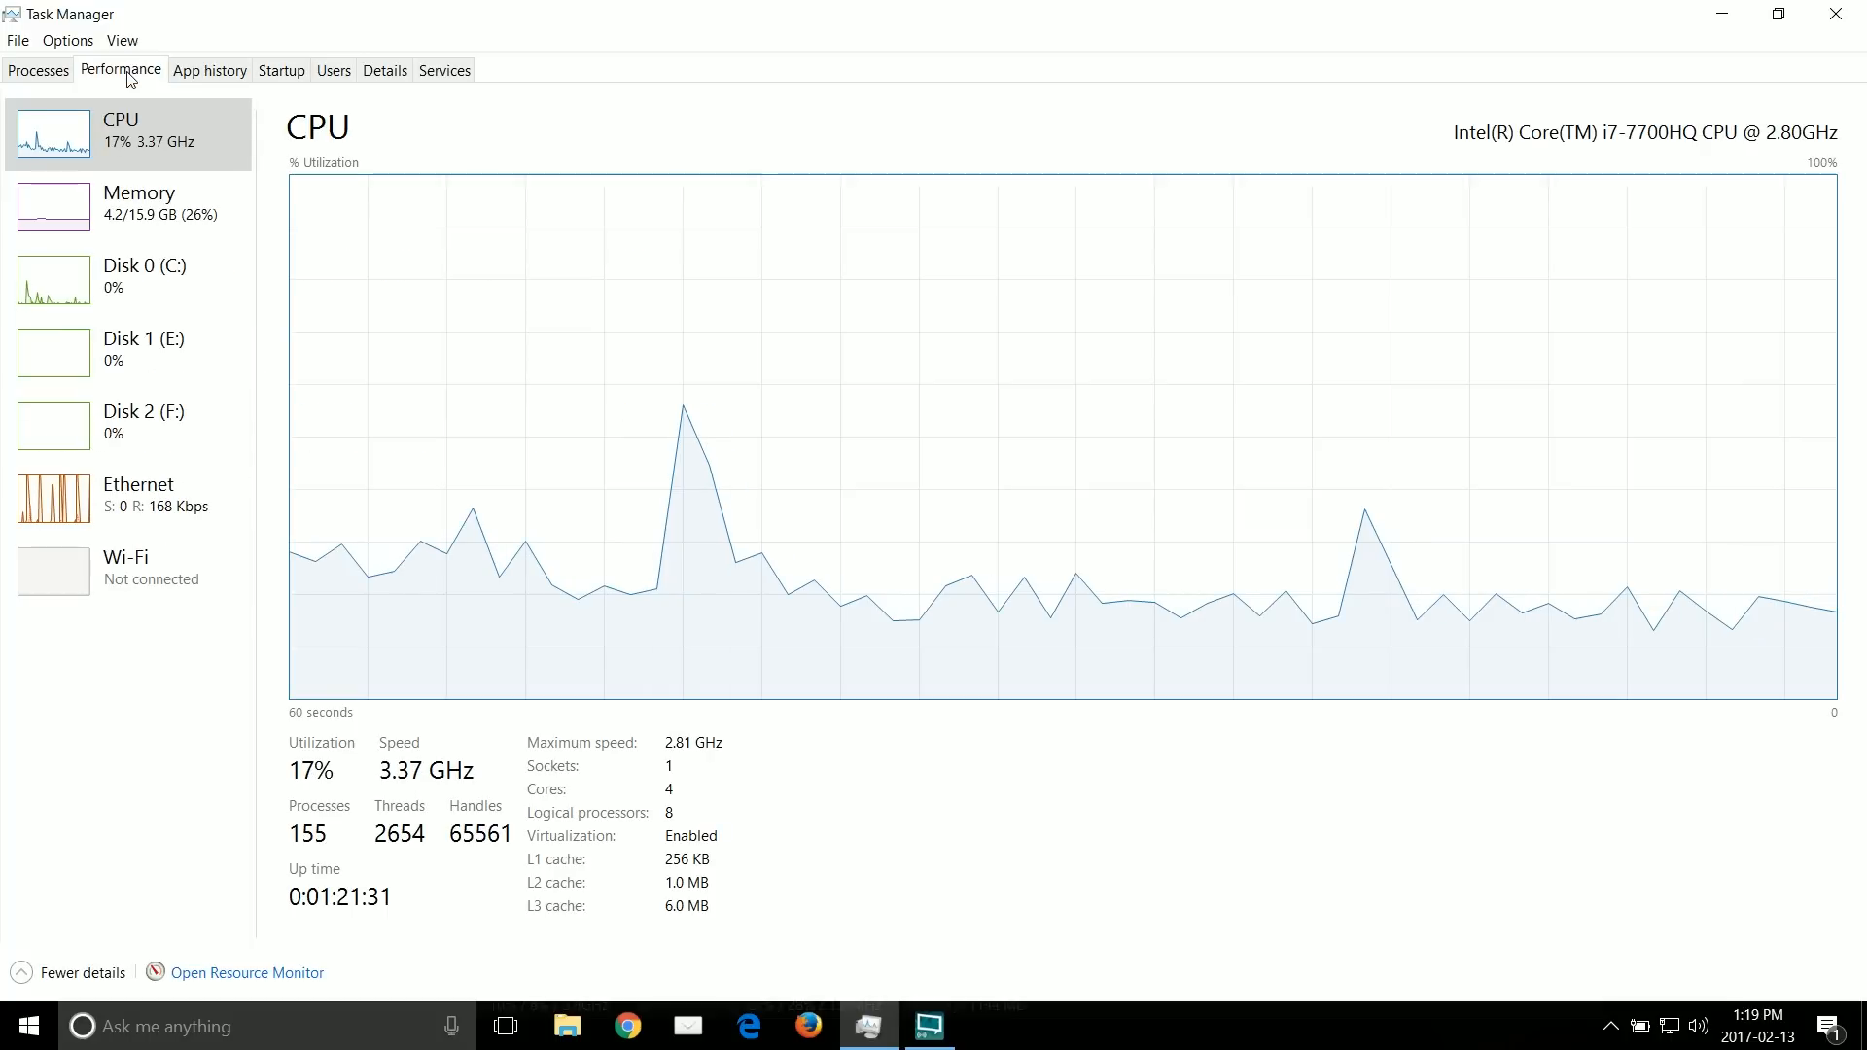